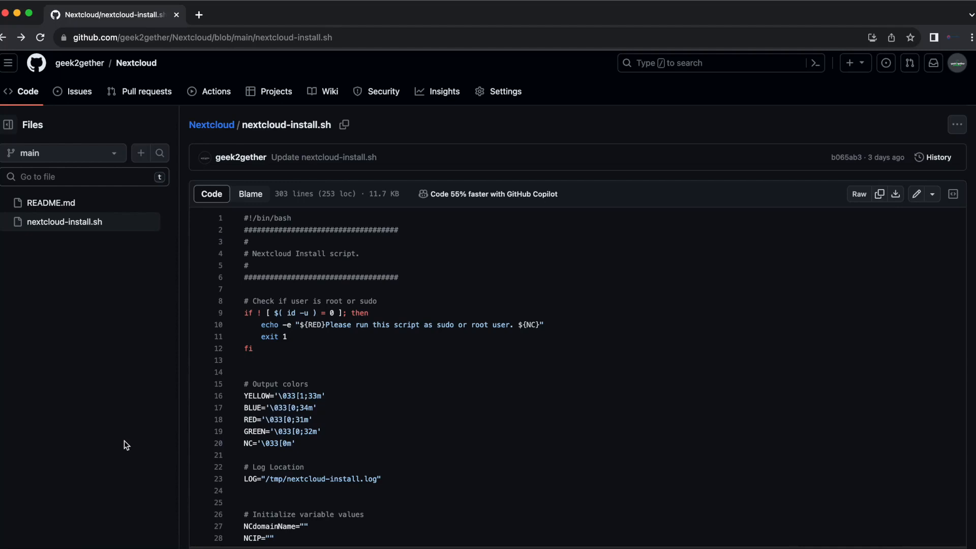
pyautogui.moveTo(577, 209)
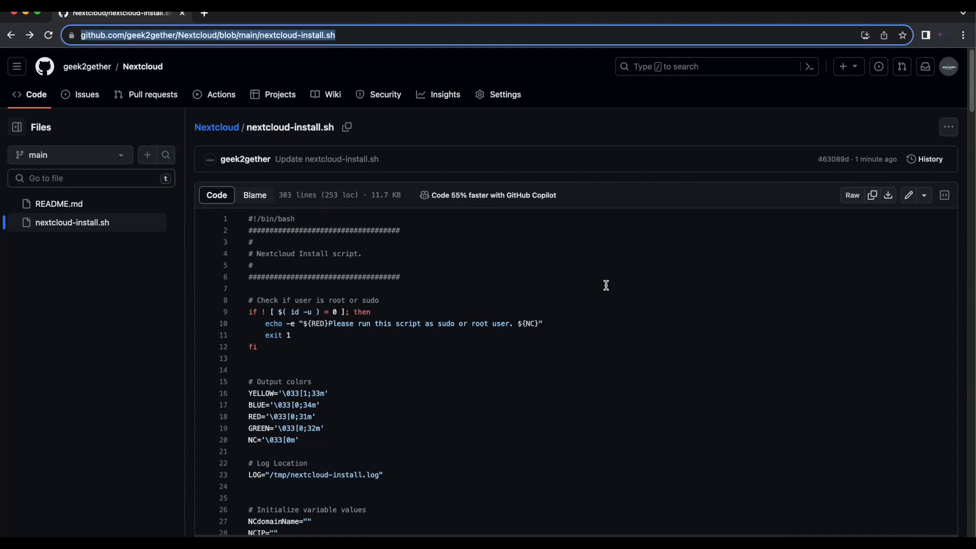
pyautogui.moveTo(628, 412)
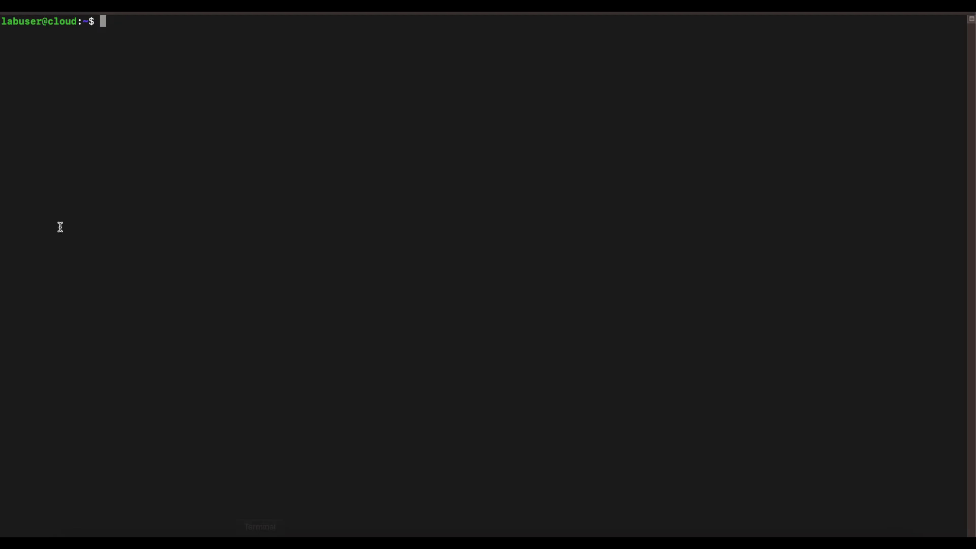
pyautogui.moveTo(225, 206)
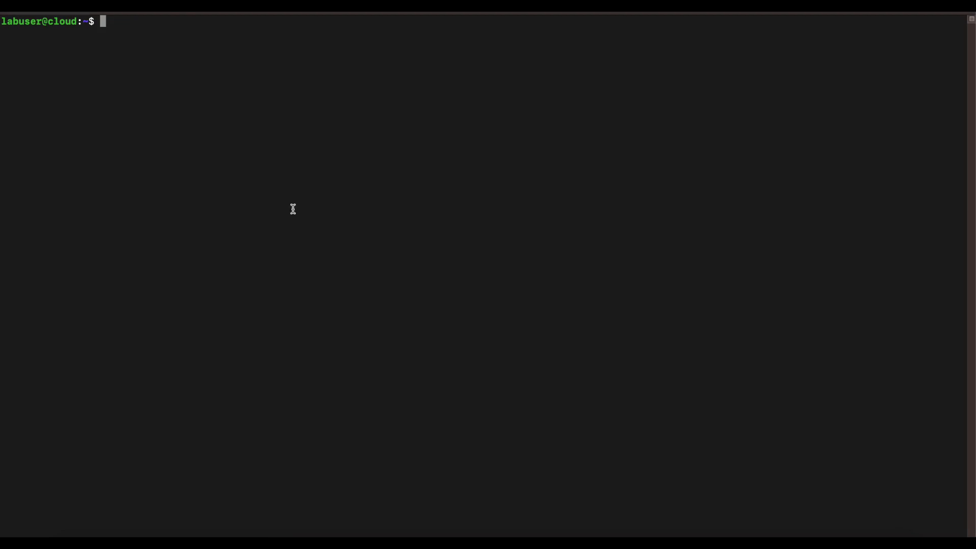
# Download nextcloud-install.sh from the raw GitHub URL with wget.
pyautogui.write('w')
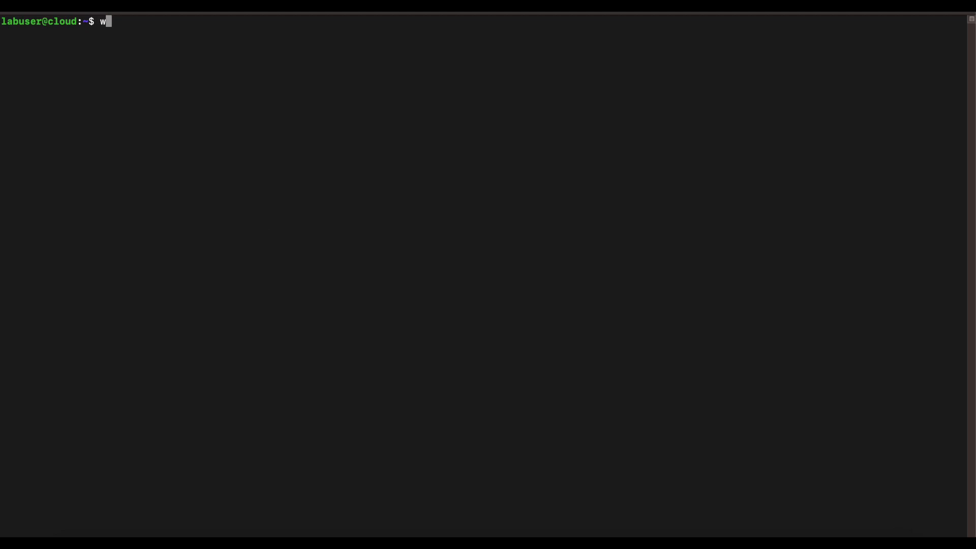
pyautogui.write('get')
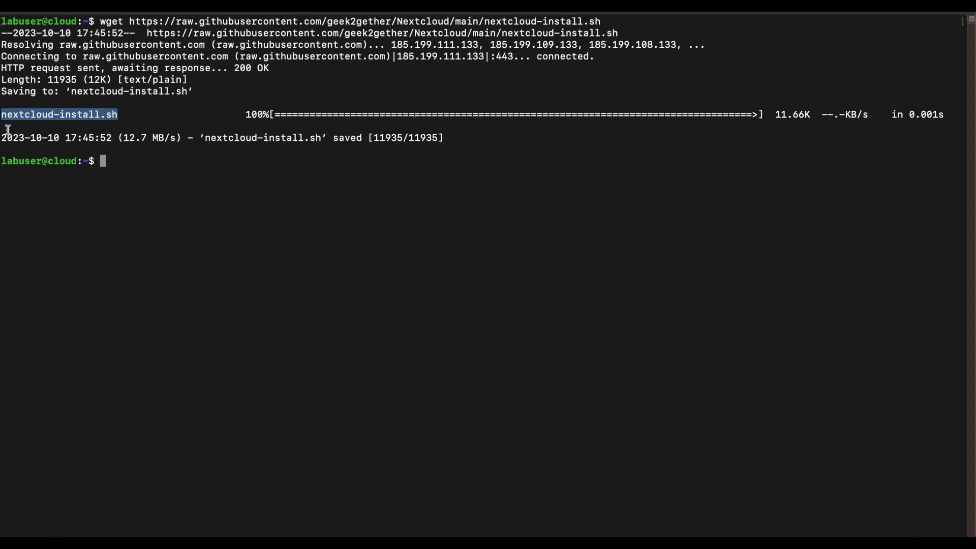
pyautogui.moveTo(156, 162)
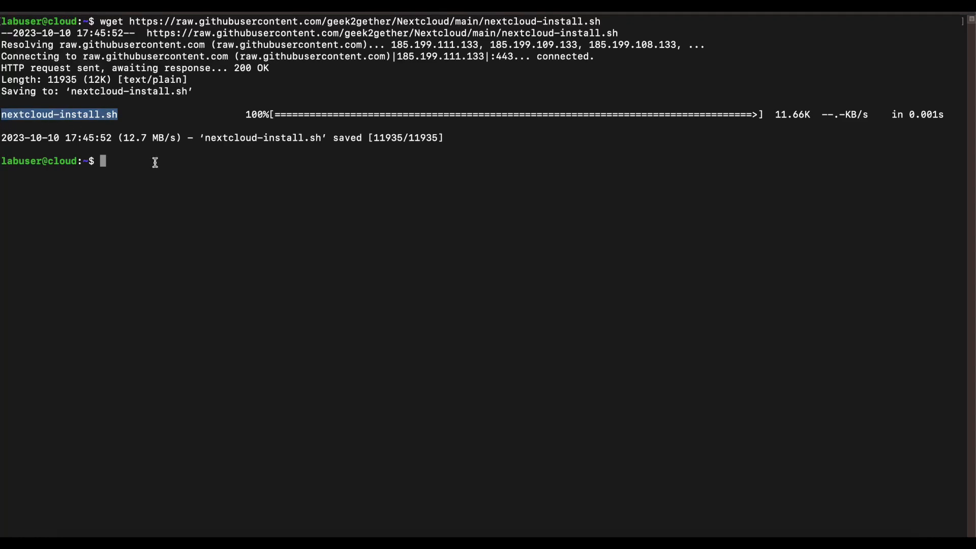
# Make nextcloud-install.sh executable with sudo chmod +x.
pyautogui.write('sudo')
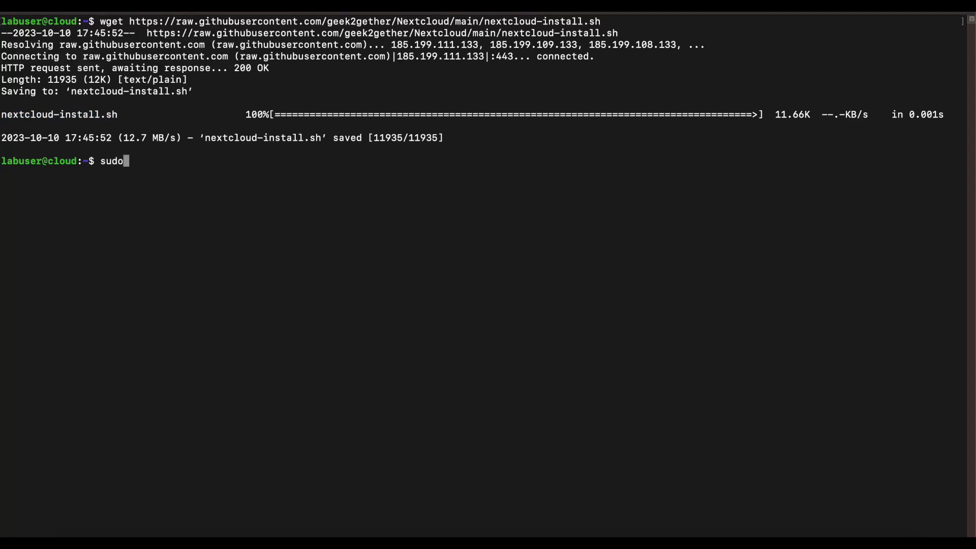
pyautogui.write('c')
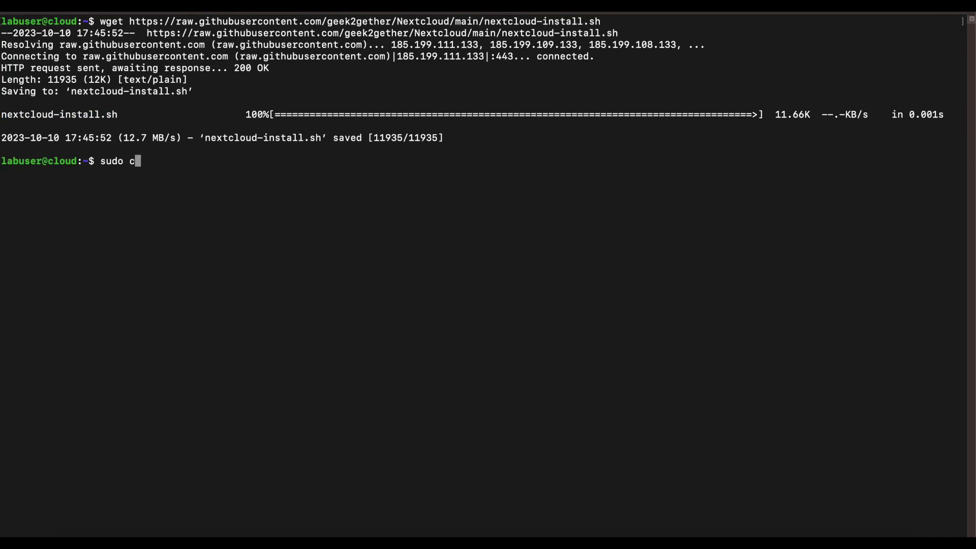
pyautogui.write('hmod +')
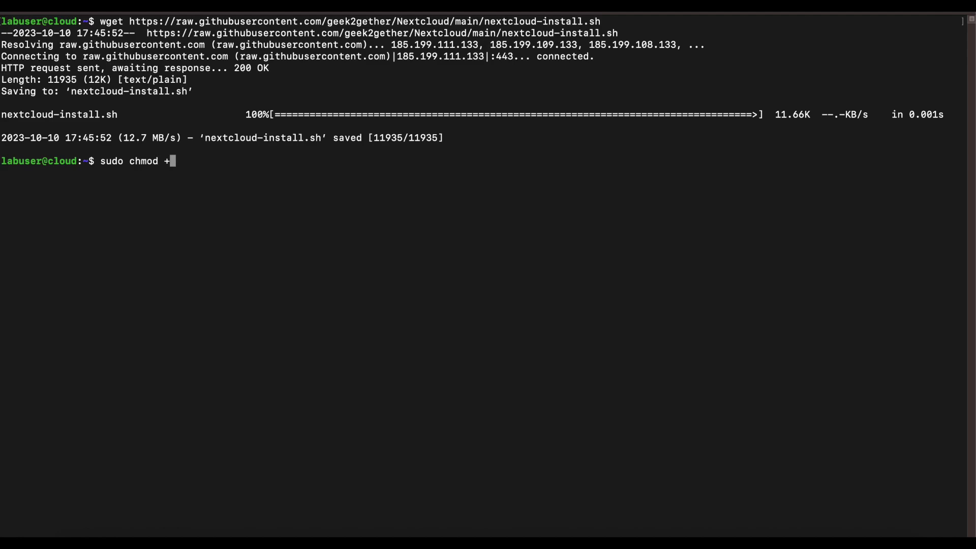
pyautogui.write('nextcloud-install.sh')
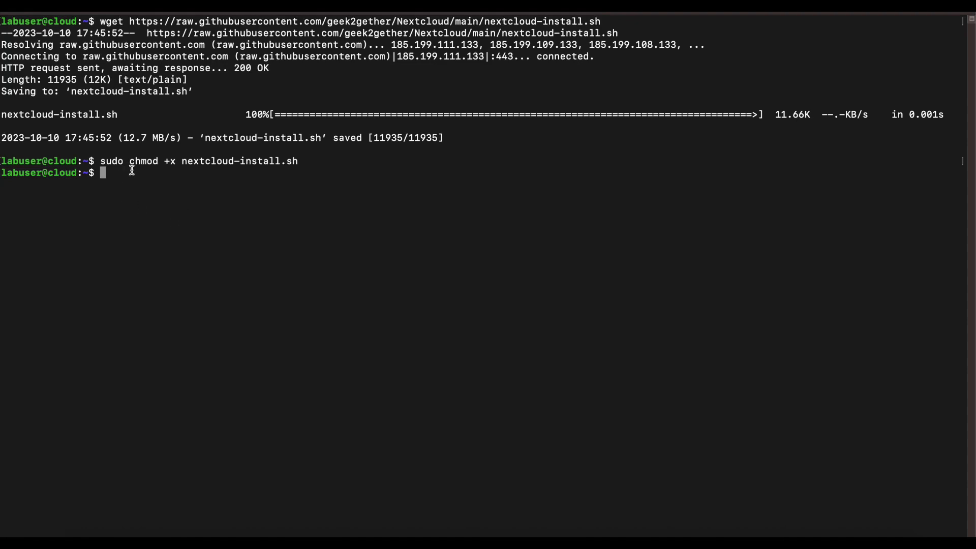
# Enter the command ./nextcloud-install.sh to run the installer.
pyautogui.write('./')
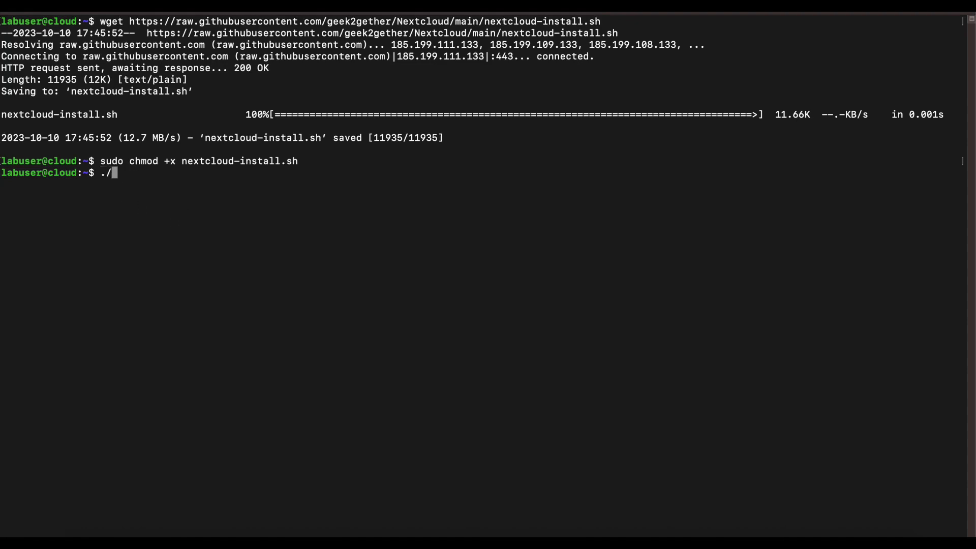
pyautogui.write('nextcloud-install.sh')
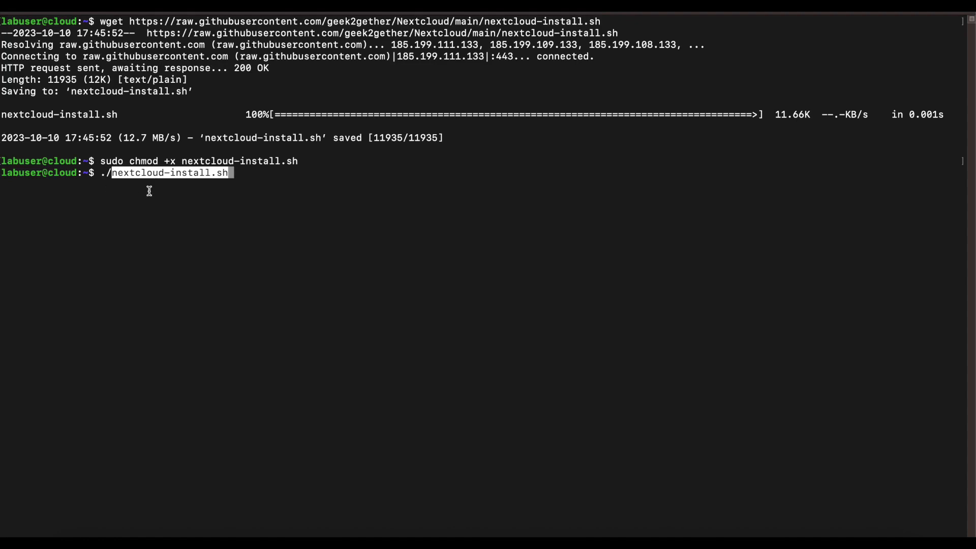
pyautogui.moveTo(126, 173)
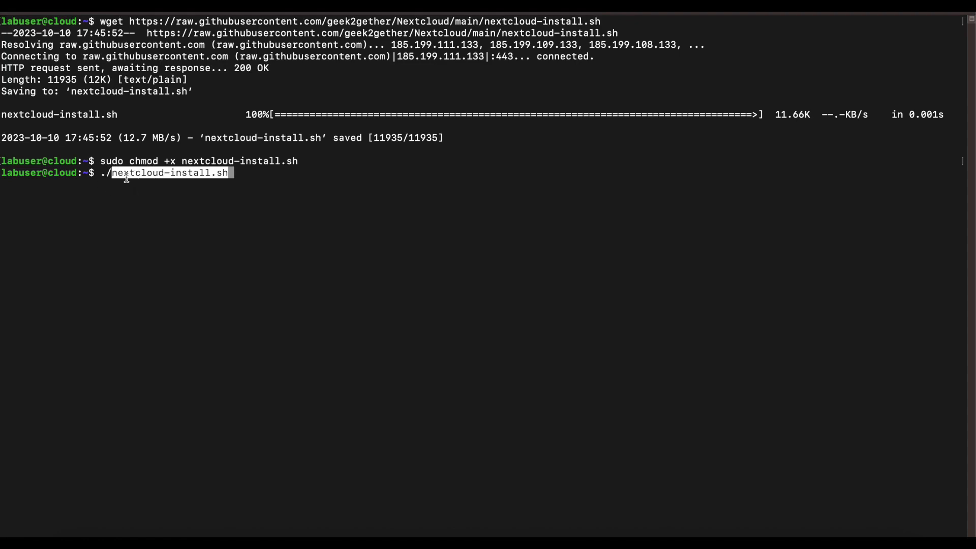
pyautogui.moveTo(128, 188)
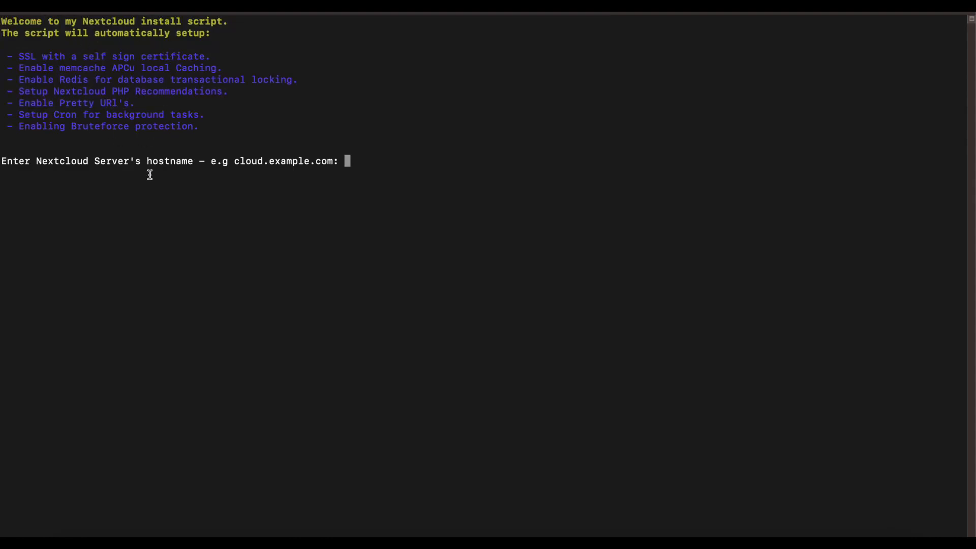
pyautogui.moveTo(41, 107)
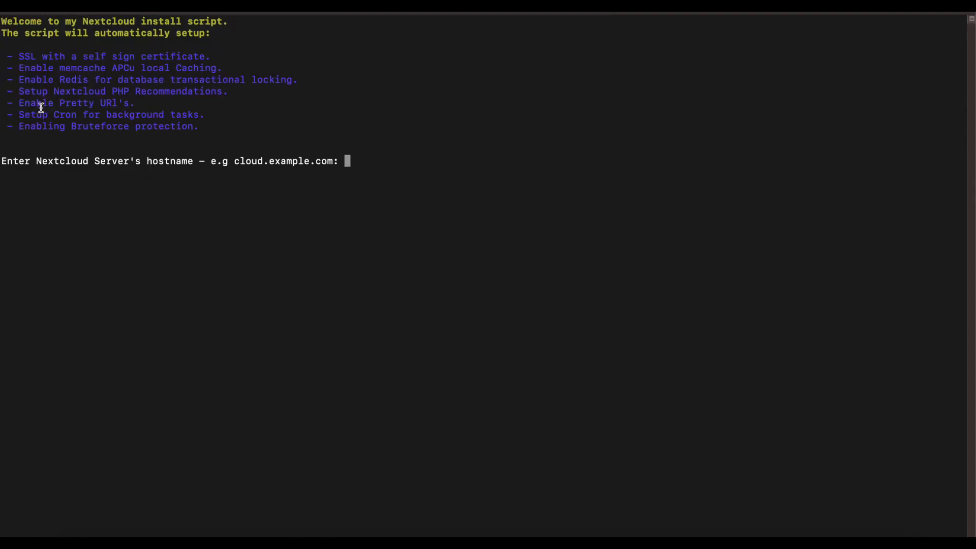
pyautogui.moveTo(79, 55)
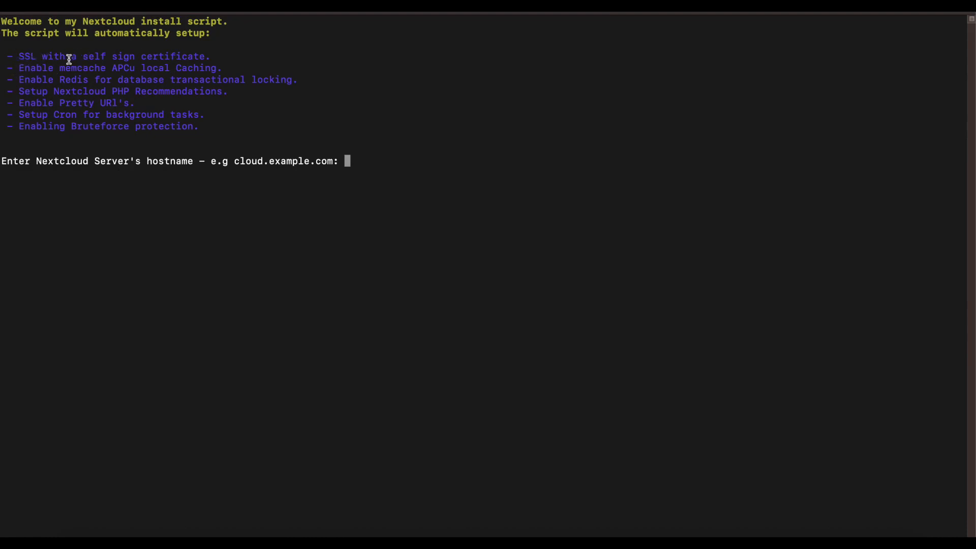
pyautogui.moveTo(185, 53)
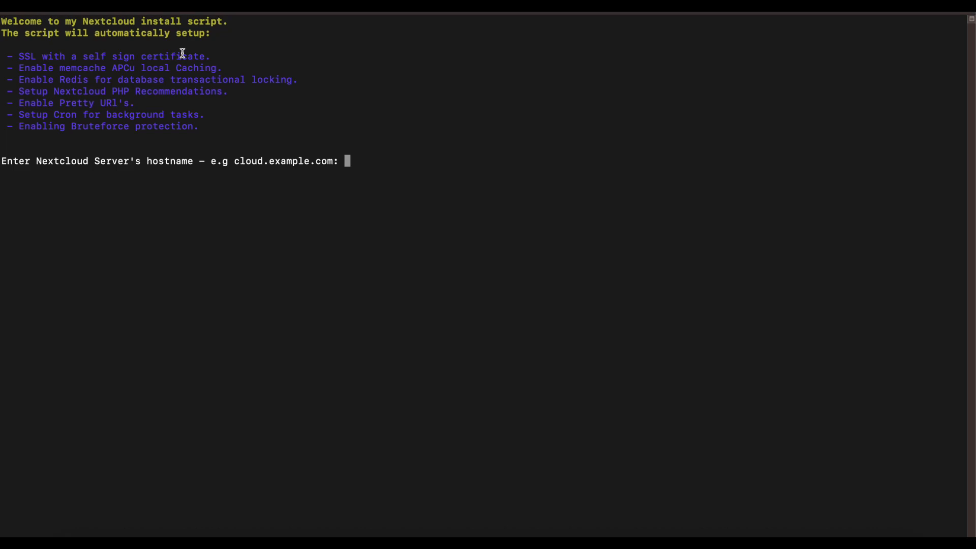
pyautogui.moveTo(138, 64)
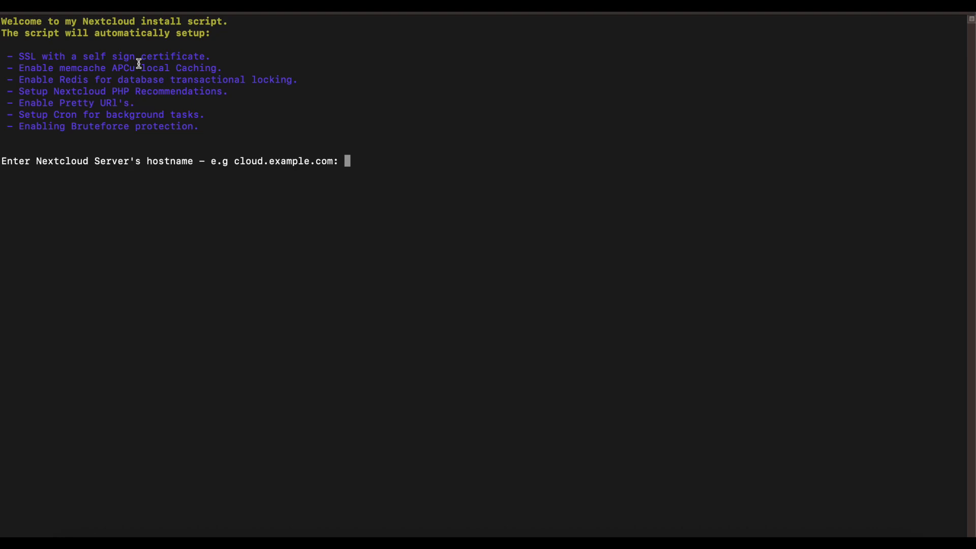
pyautogui.moveTo(60, 79)
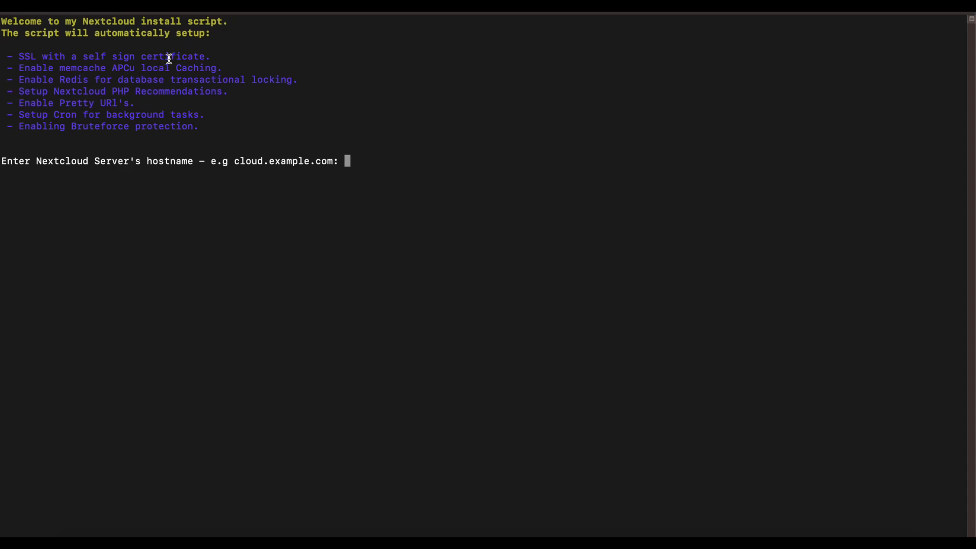
pyautogui.moveTo(216, 66)
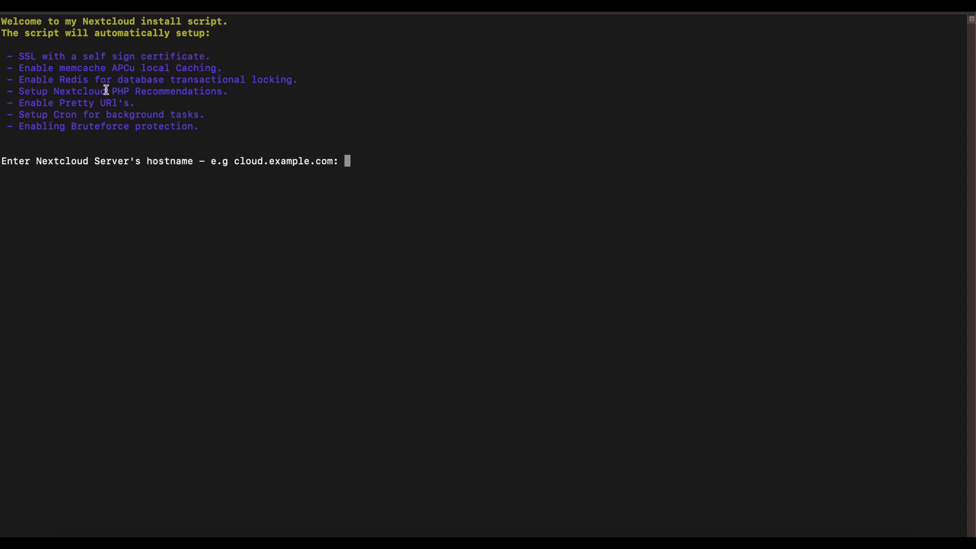
pyautogui.moveTo(311, 81)
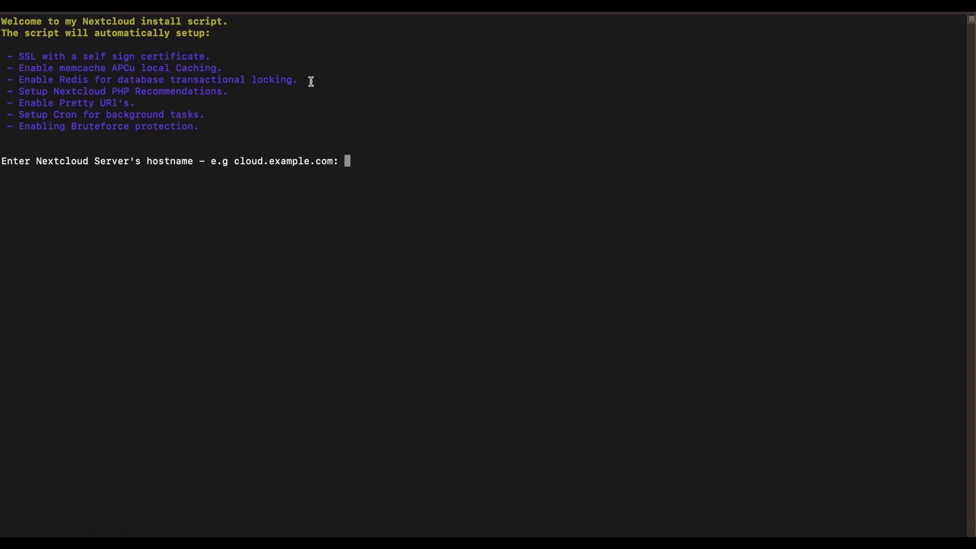
pyautogui.moveTo(116, 100)
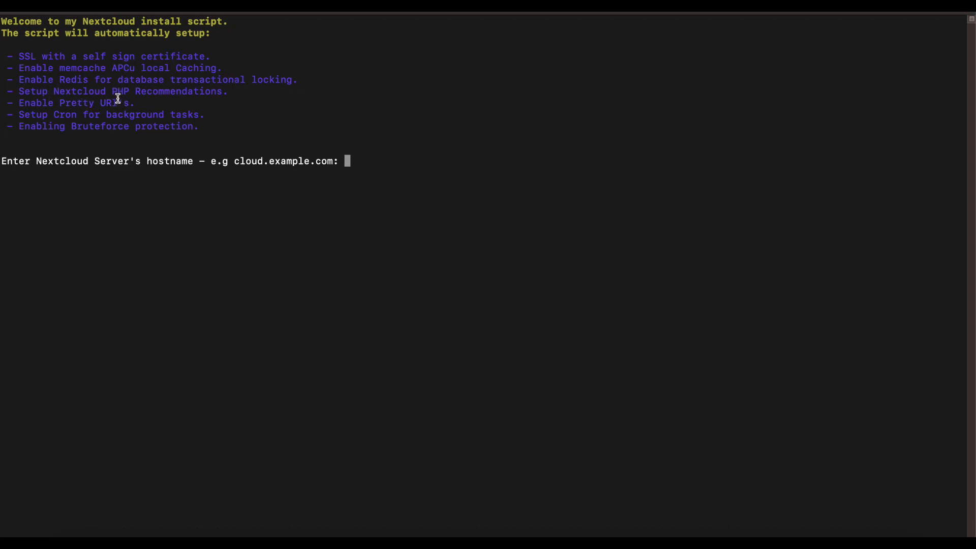
pyautogui.moveTo(223, 249)
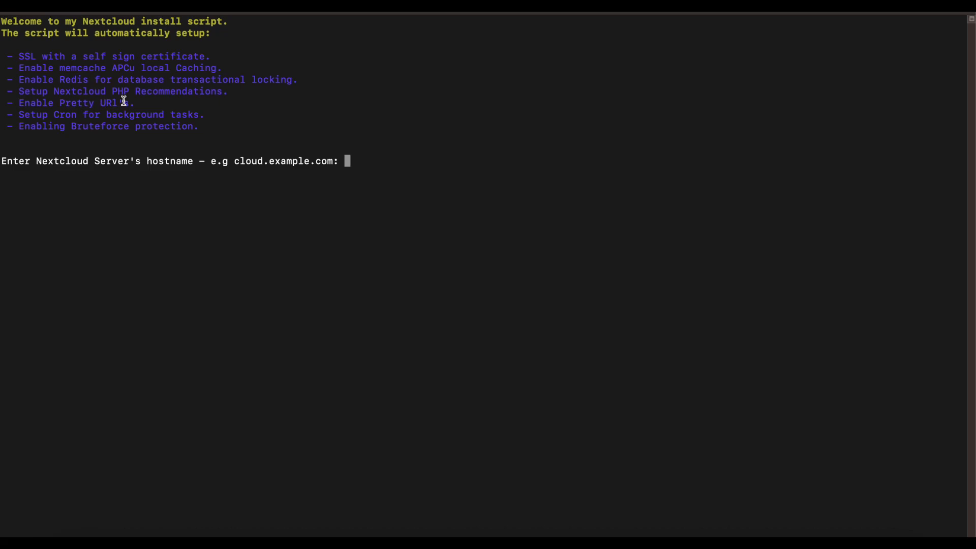
pyautogui.moveTo(97, 197)
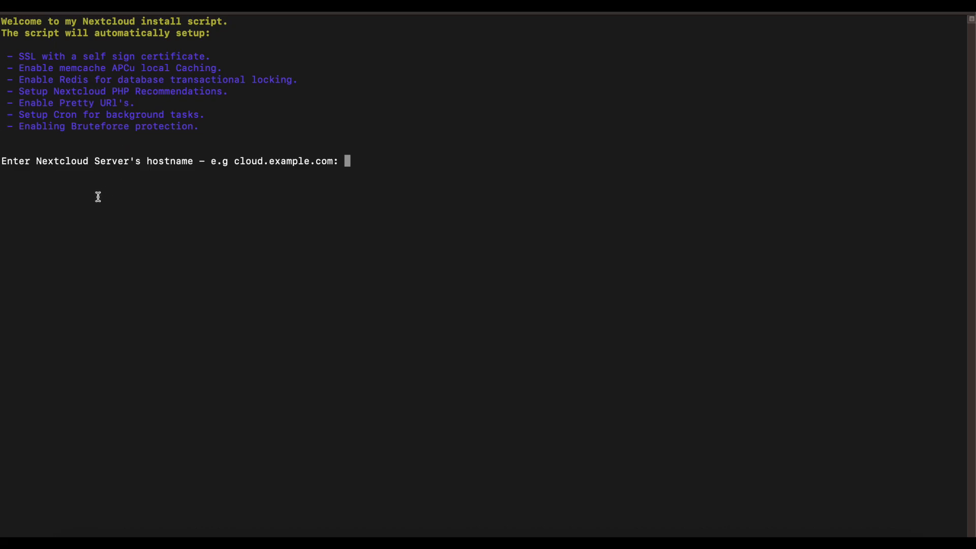
pyautogui.moveTo(77, 118)
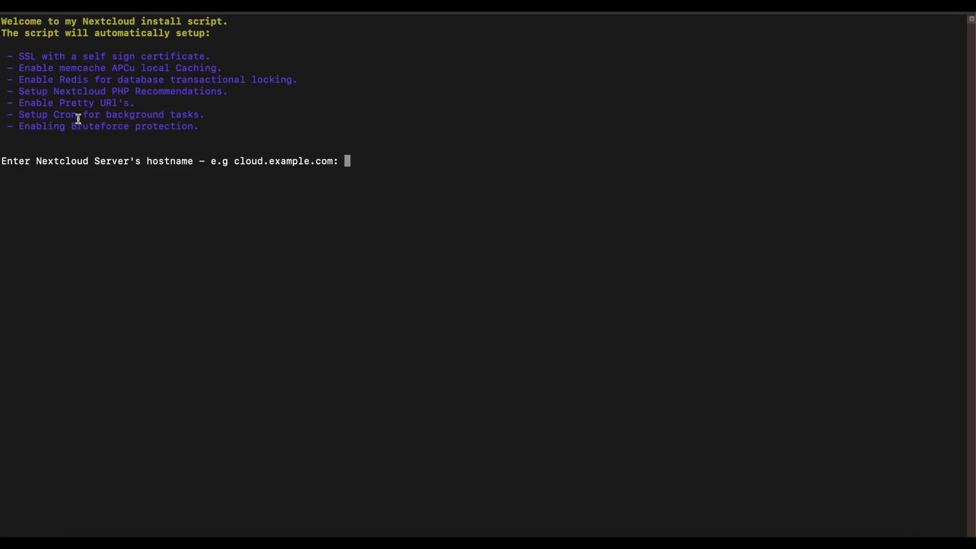
pyautogui.moveTo(113, 96)
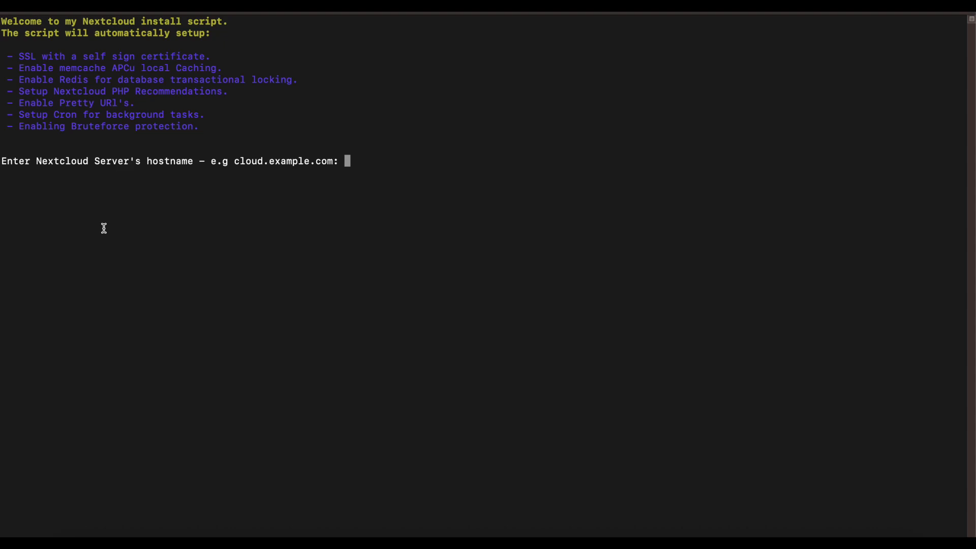
# Supply hostname cloud.geek2gether.com and the server IP address at the script prompts.
pyautogui.write('cloud.gee')
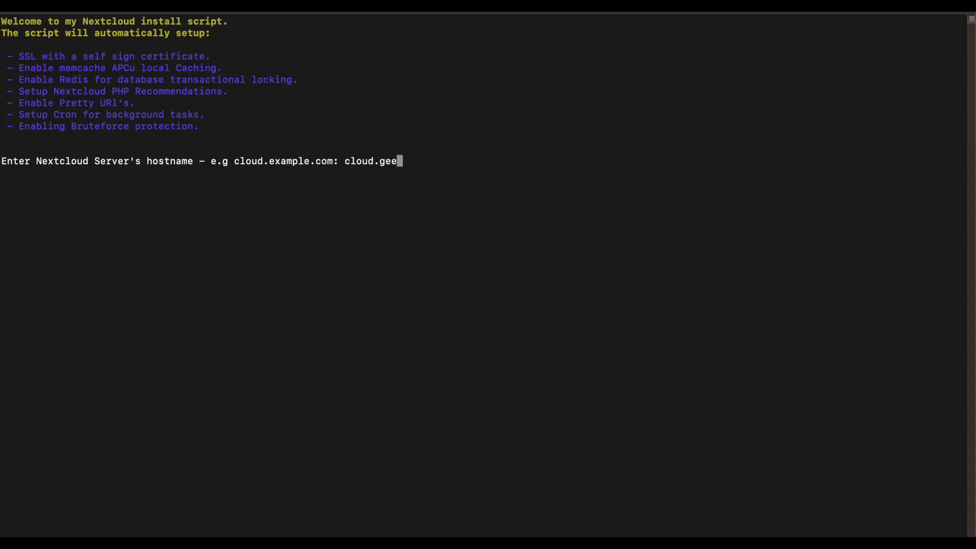
pyautogui.write('k2gether.com')
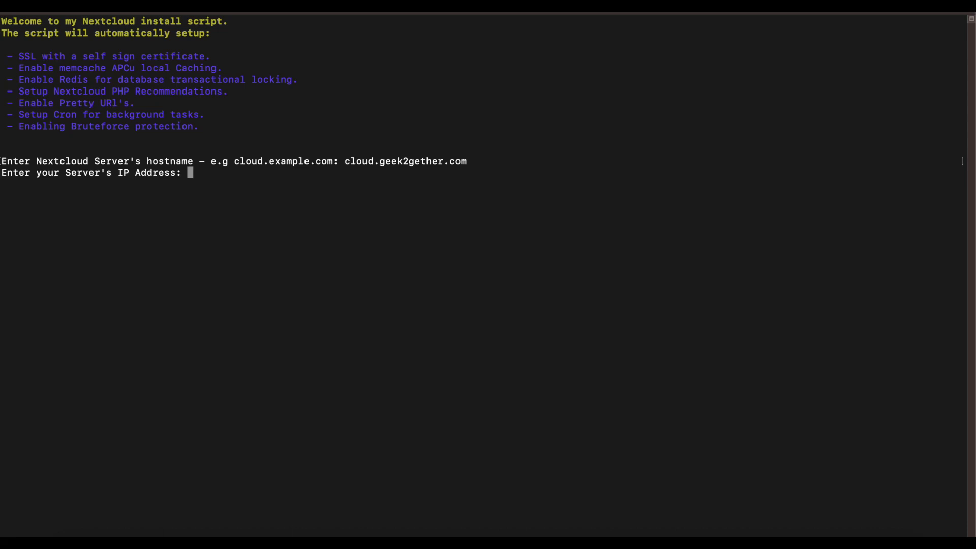
pyautogui.write('172')
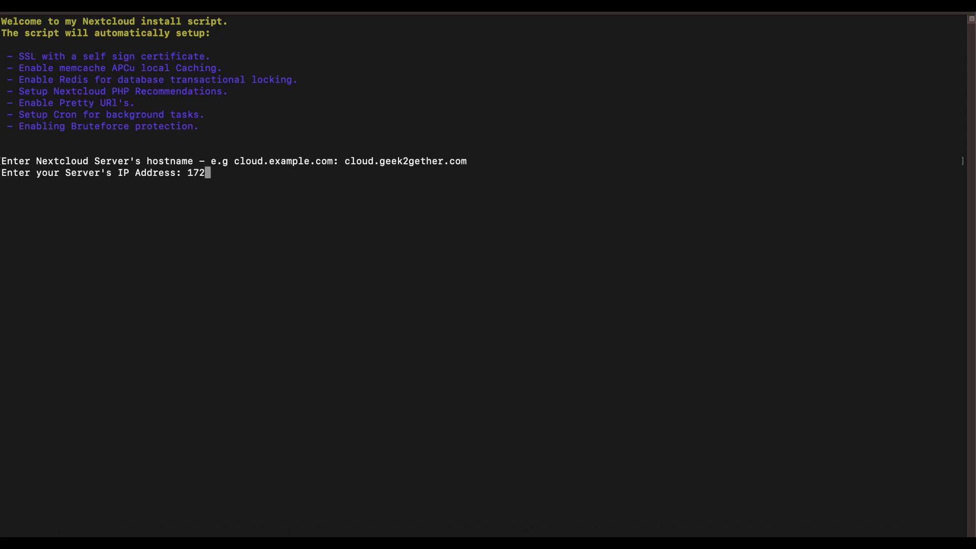
pyautogui.write('.')
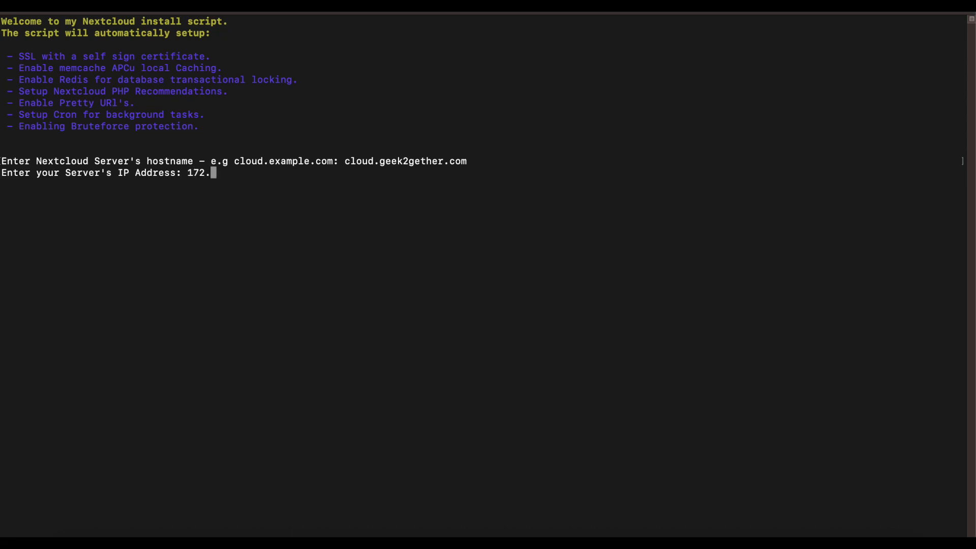
pyautogui.write('16.2')
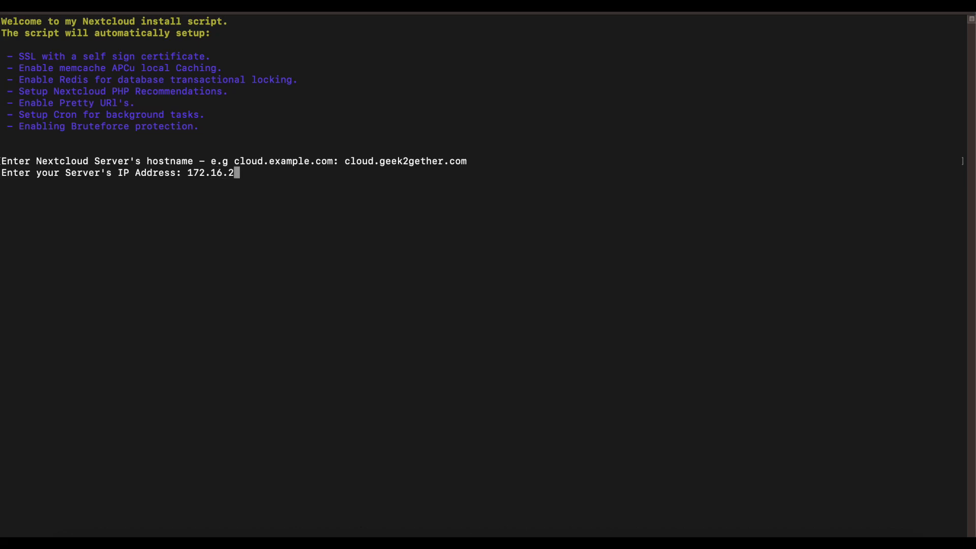
pyautogui.write('5.1')
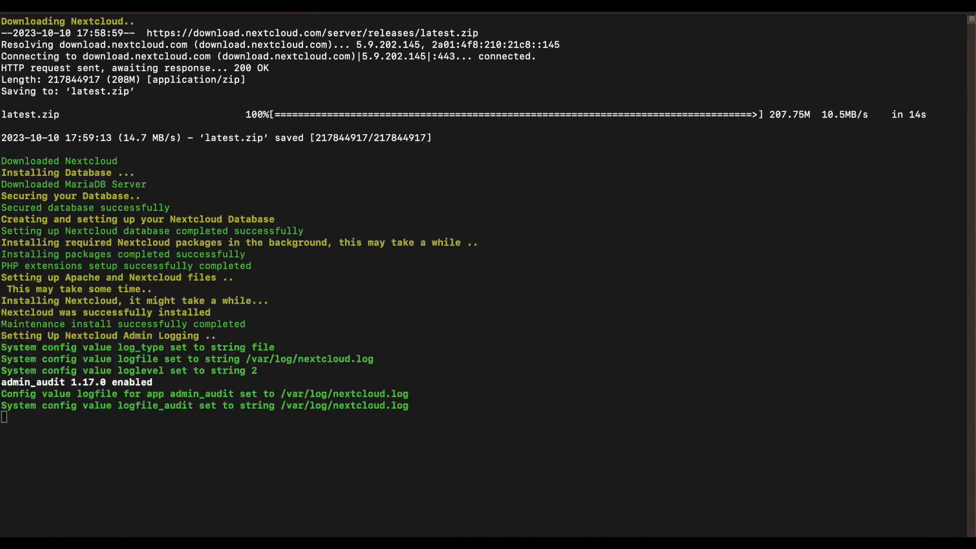
# Scroll to the setup summary and select the generated ncadmin admin password.
pyautogui.scroll(-3)
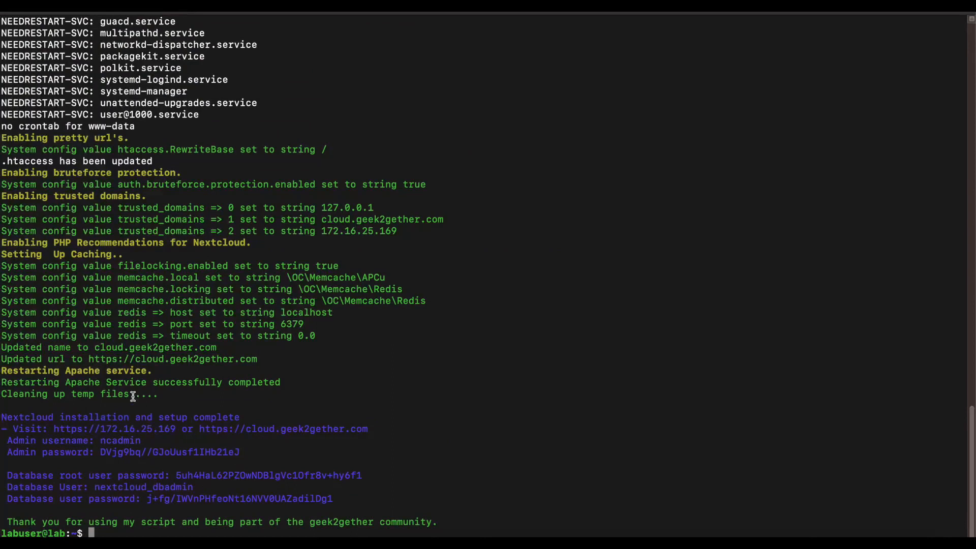
pyautogui.moveTo(187, 489)
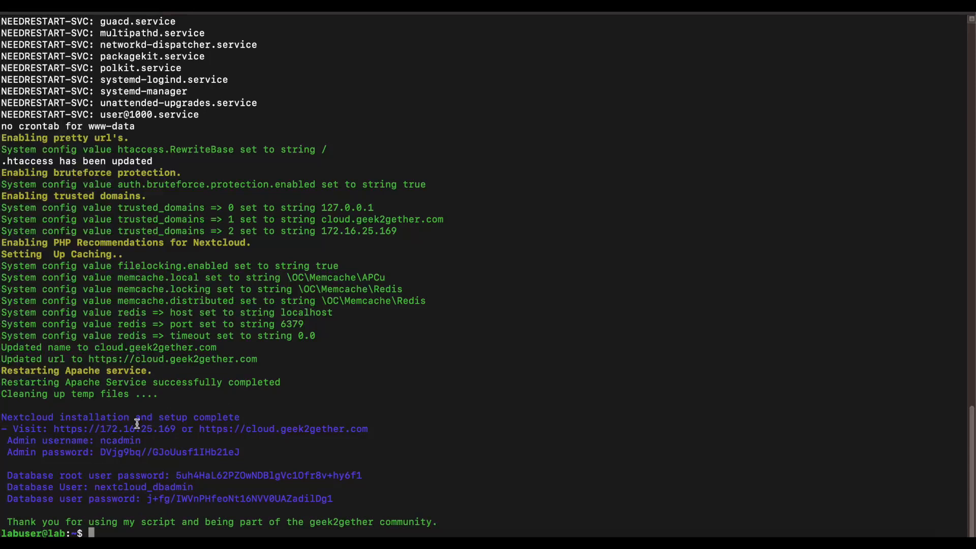
pyautogui.moveTo(158, 438)
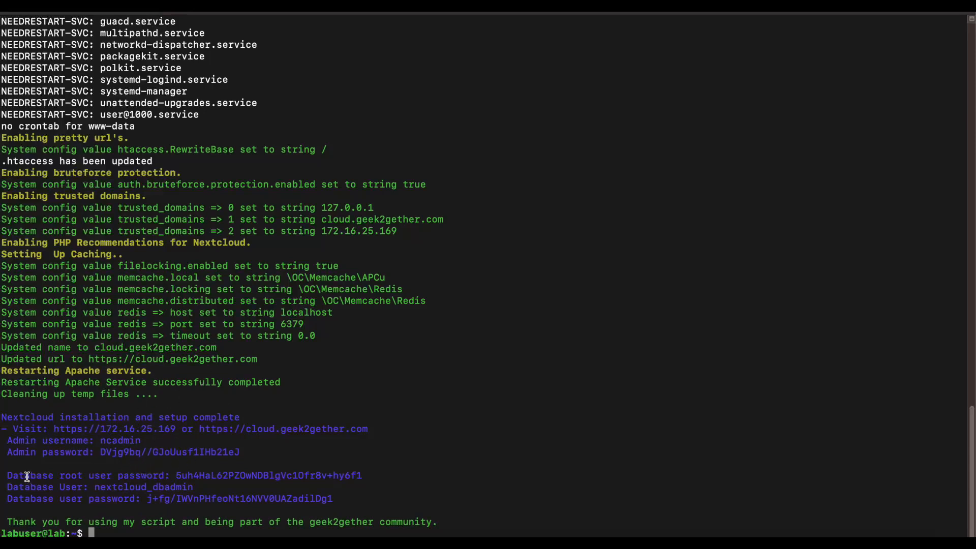
pyautogui.moveTo(75, 476)
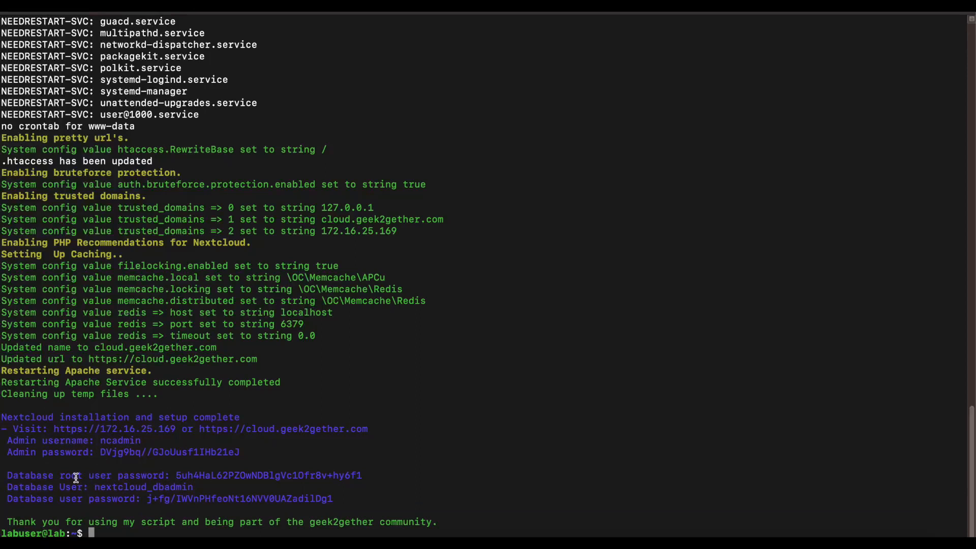
pyautogui.moveTo(241, 478)
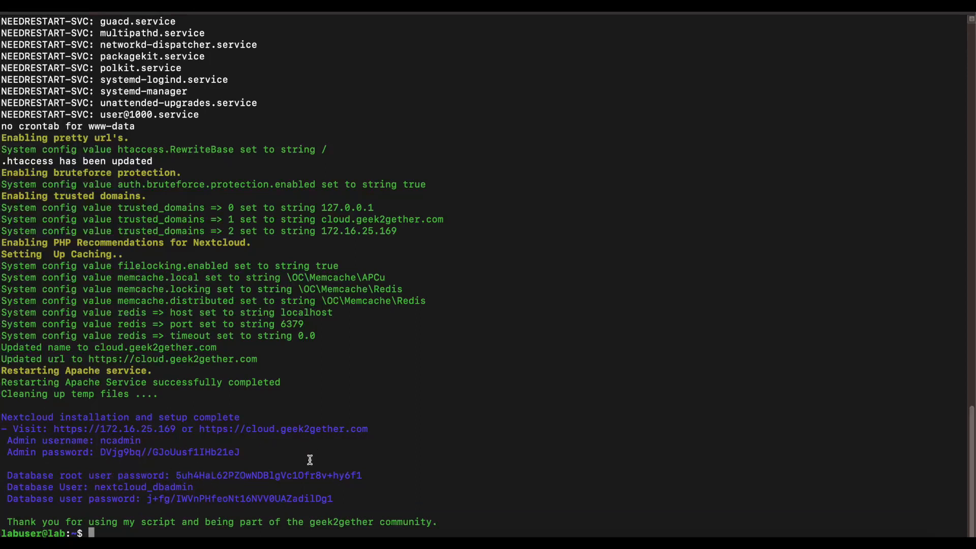
pyautogui.moveTo(28, 504)
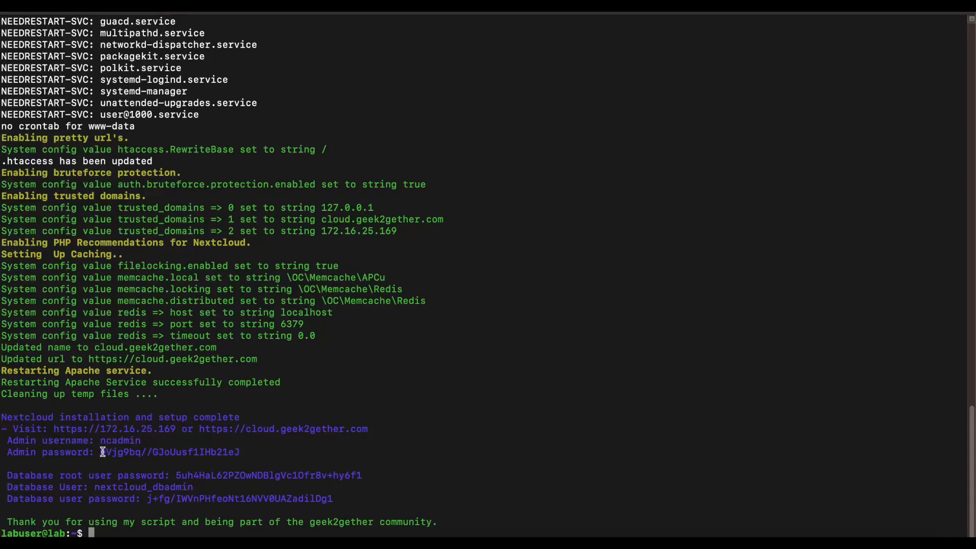
pyautogui.moveTo(101, 452); pyautogui.dragTo(240, 452)
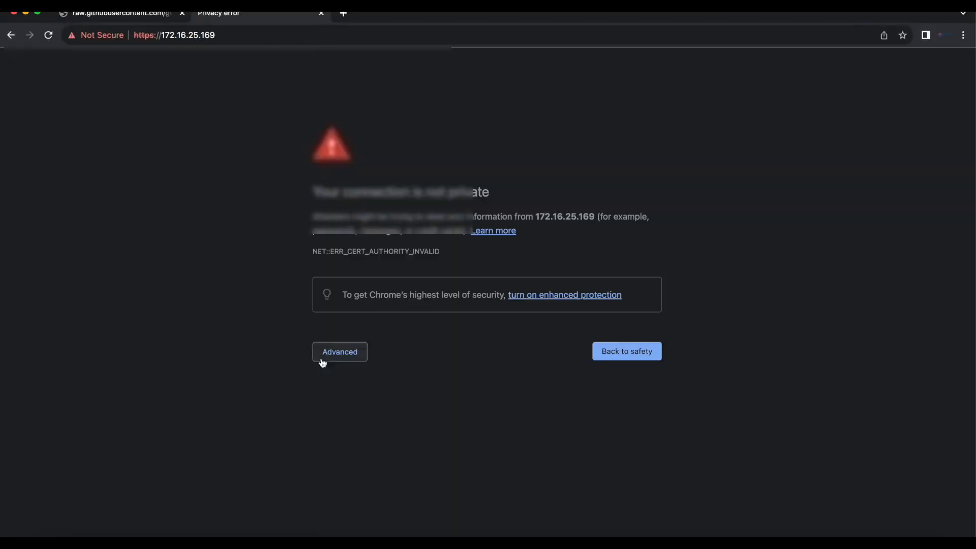
# Bypass Chrome's certificate warning via Advanced and 'Proceed to 172.16.25.169 (unsafe)'.
pyautogui.click(338, 352)
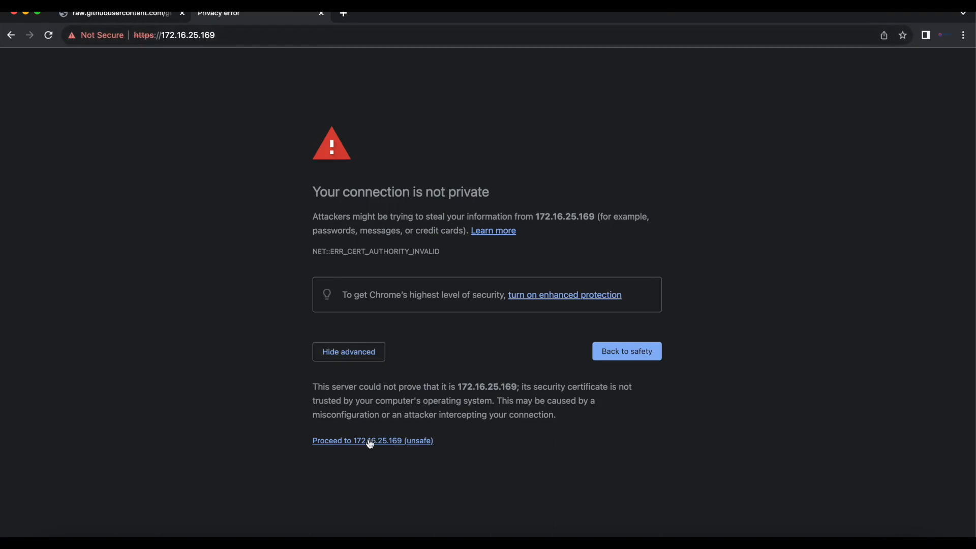
pyautogui.click(372, 440)
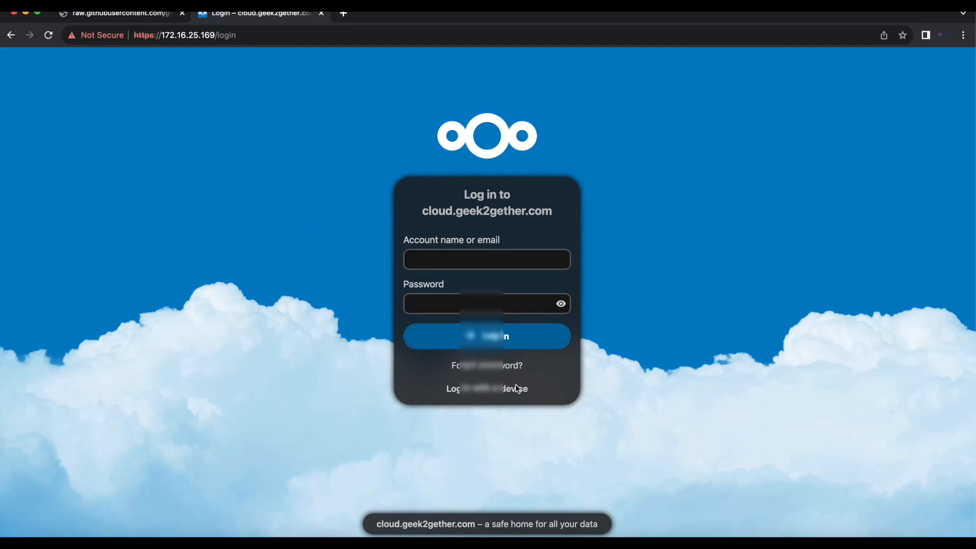
# Log in as ncadmin with the pasted password, verifying it via the eye icon.
pyautogui.click(486, 260)
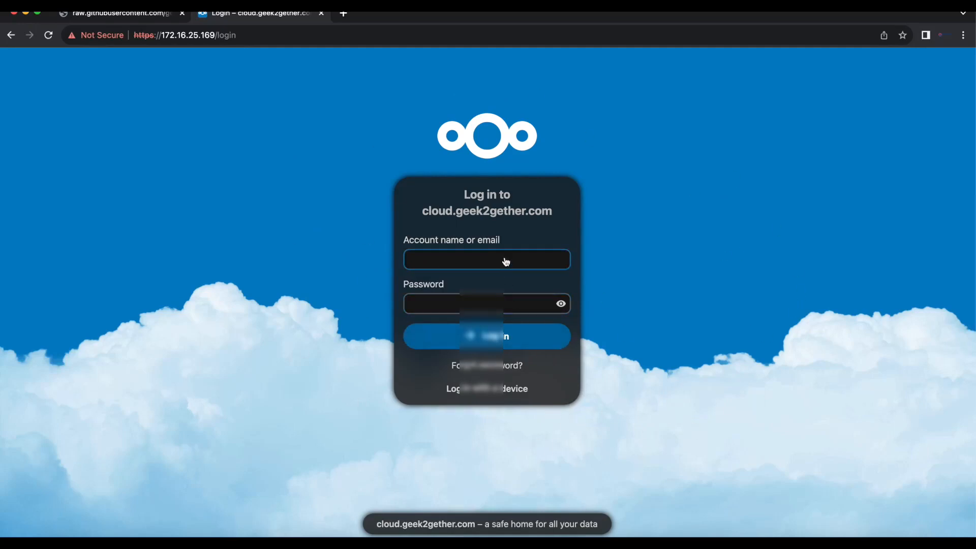
pyautogui.write('ncadmin')
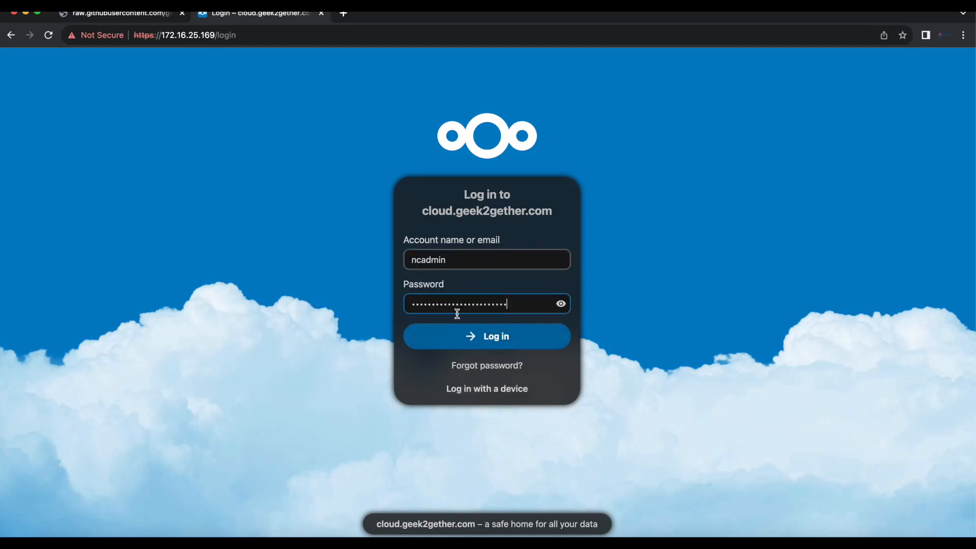
pyautogui.click(560, 304)
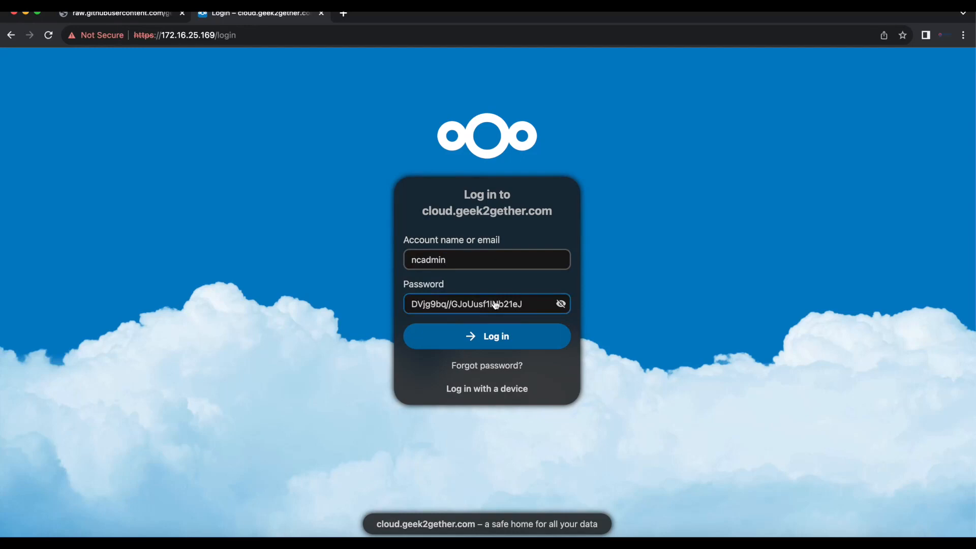
pyautogui.click(487, 336)
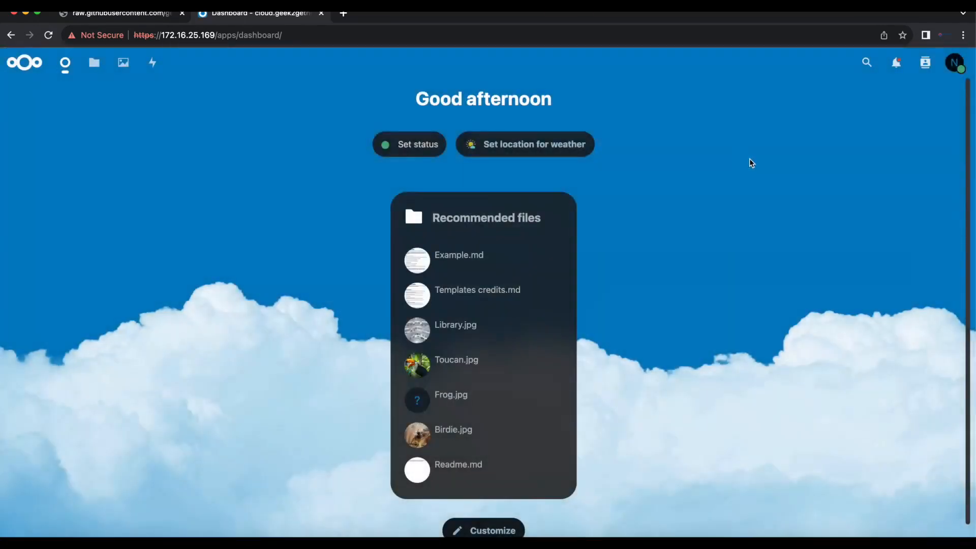
# Open Administration settings from the avatar menu and review the Overview warnings.
pyautogui.click(954, 62)
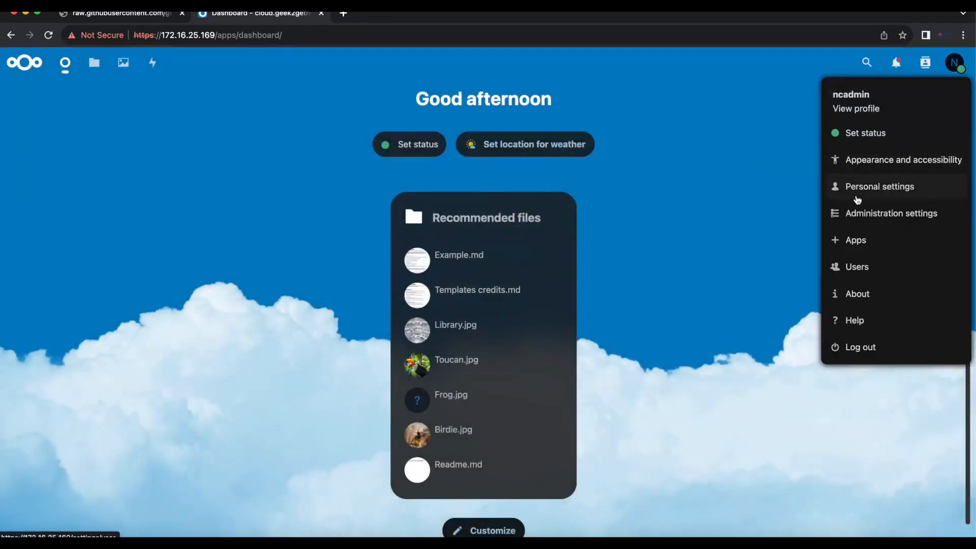
pyautogui.click(890, 213)
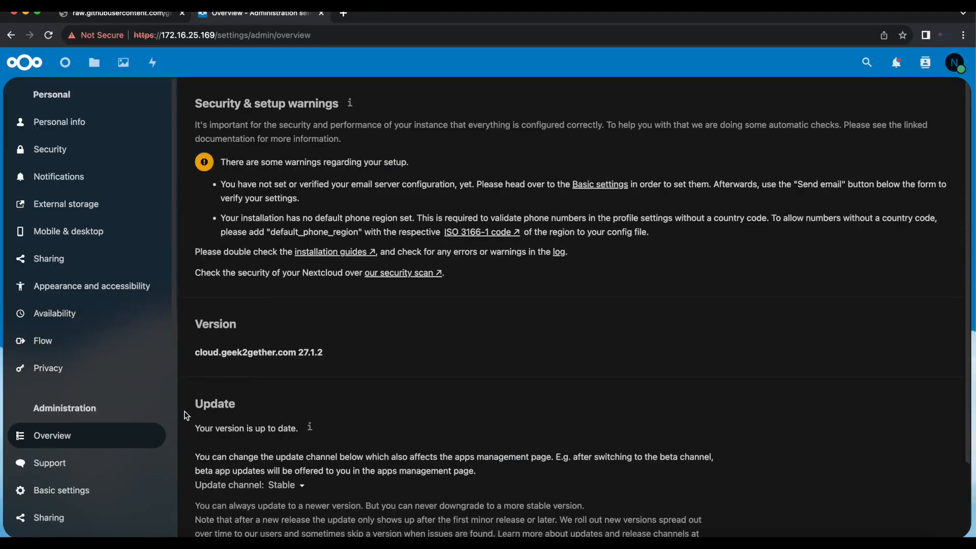
pyautogui.moveTo(114, 194)
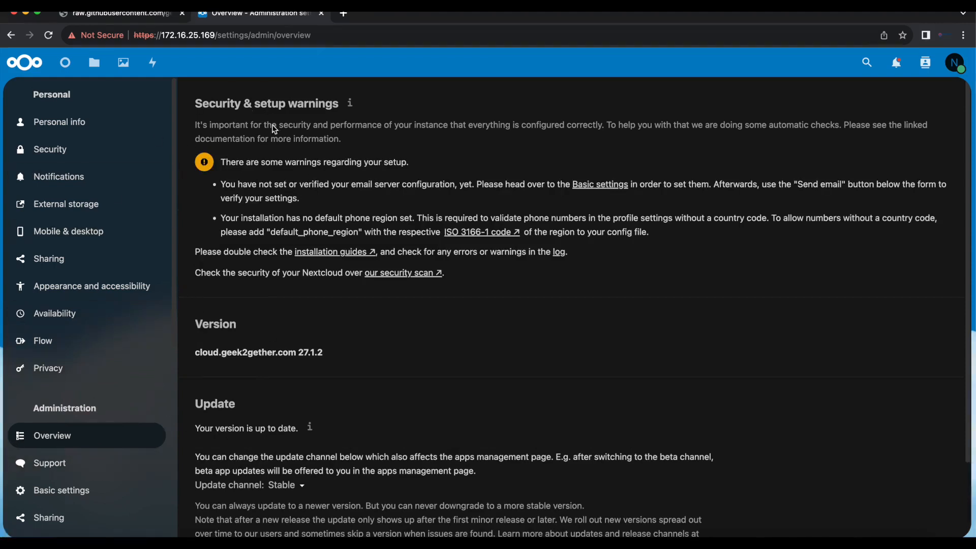
pyautogui.moveTo(458, 327)
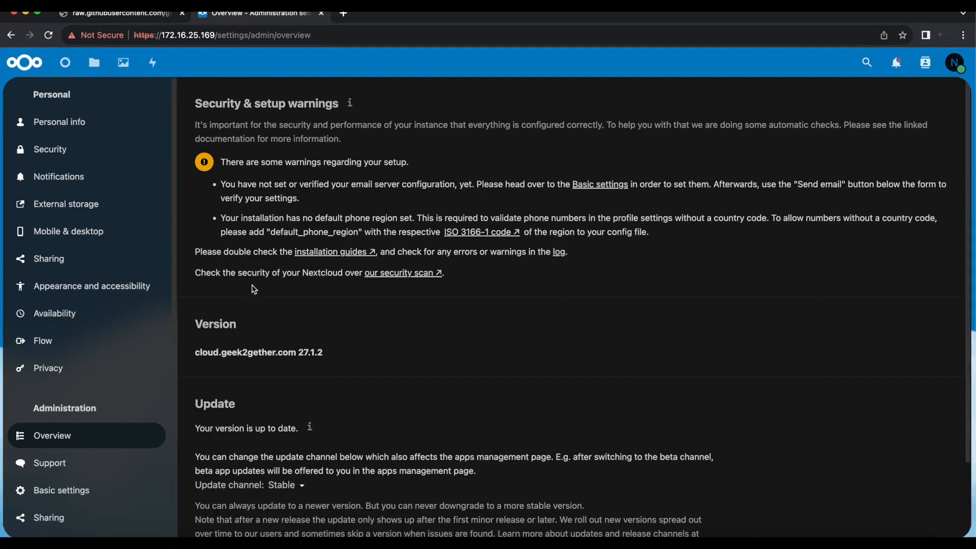
pyautogui.moveTo(279, 249)
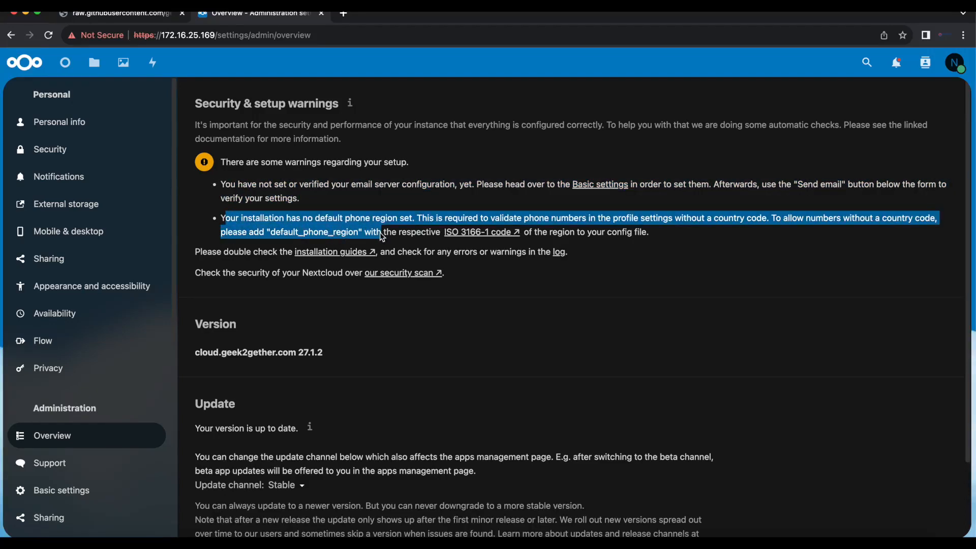
pyautogui.scroll(-3)
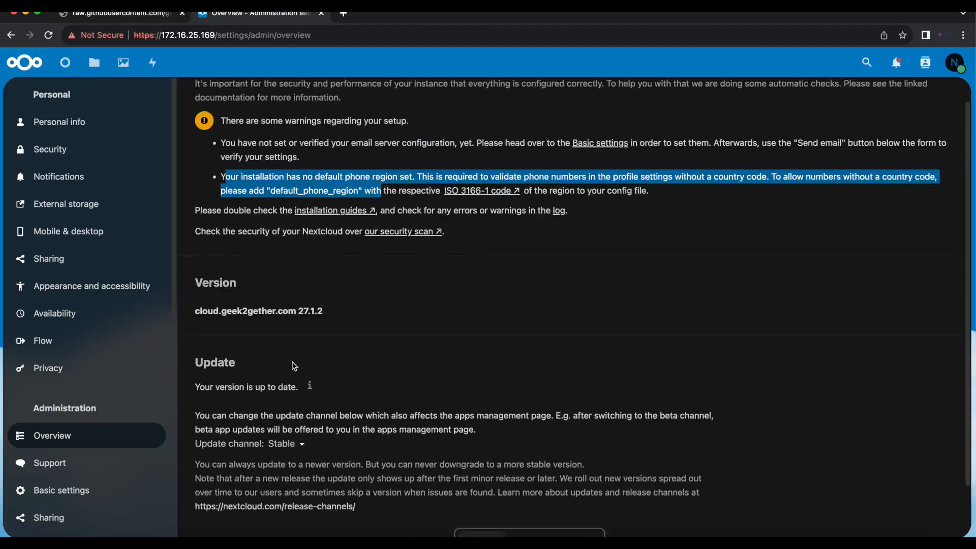